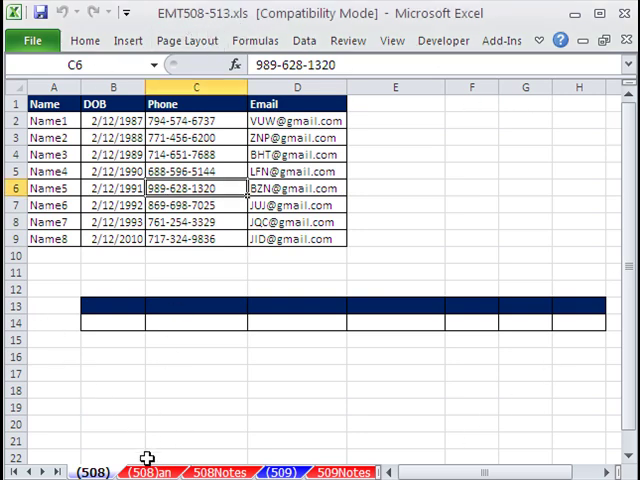
Pick Name5 from the B14 dropdown so row 14 shows that person's DOB, phone and email.
left_click(148, 472)
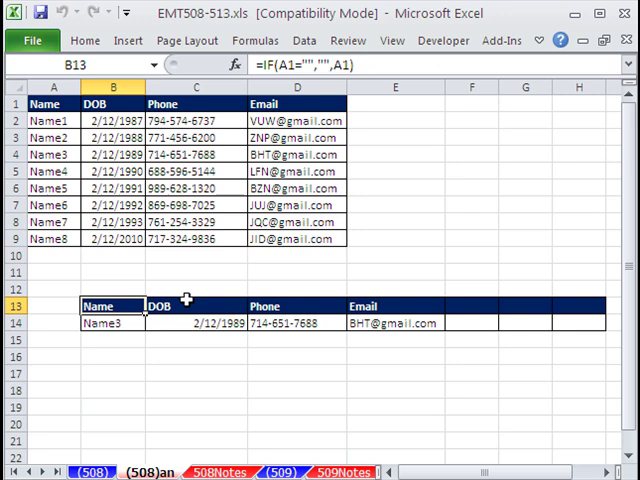
left_click(112, 324)
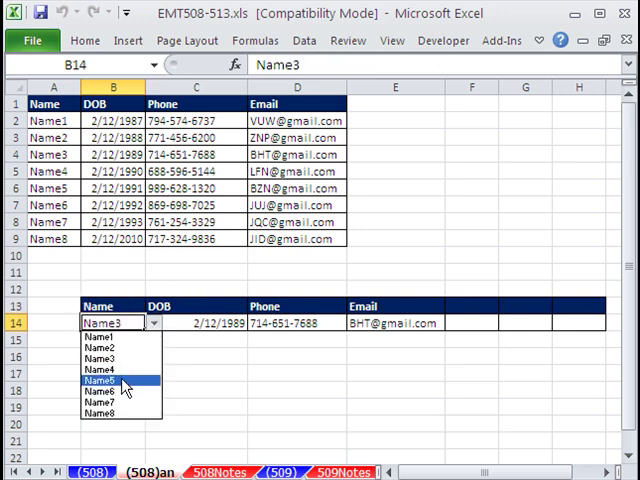
left_click(100, 380)
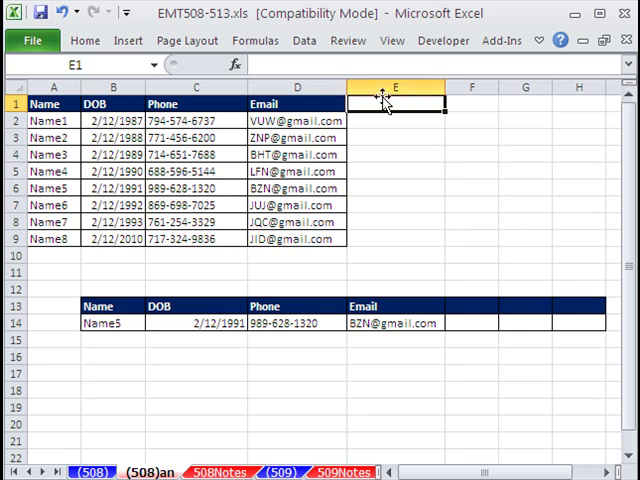
mouse_move(400, 212)
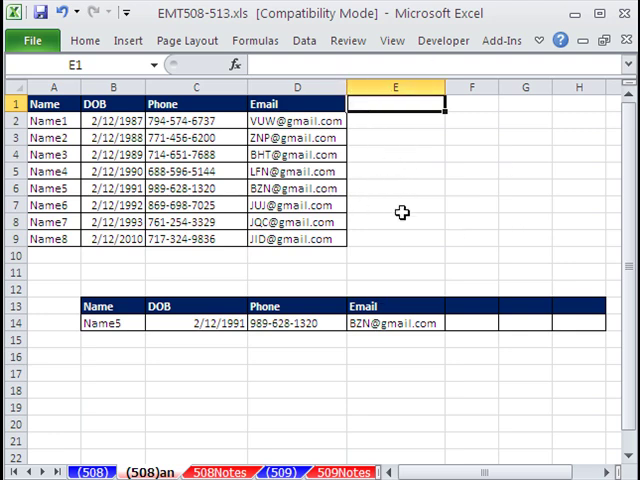
mouse_move(68, 252)
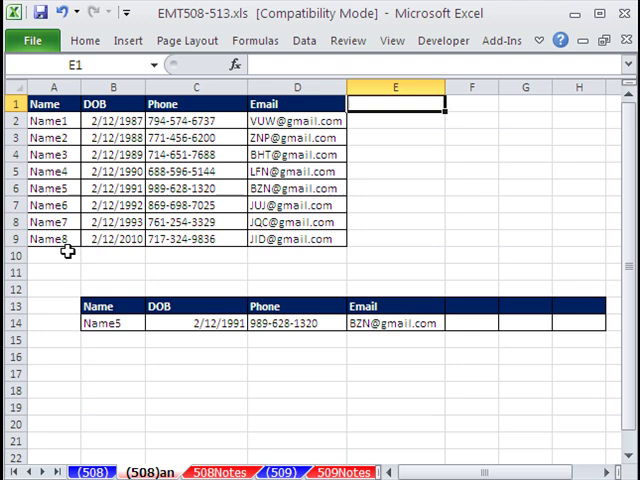
mouse_move(390, 108)
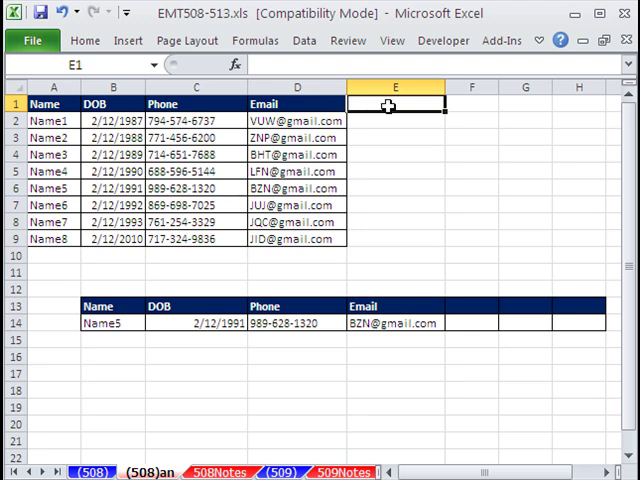
Add a Sales header in E1 with values and extend the table to a Name9 record in row 10.
type("Sales")
left_click(396, 120)
type("3")
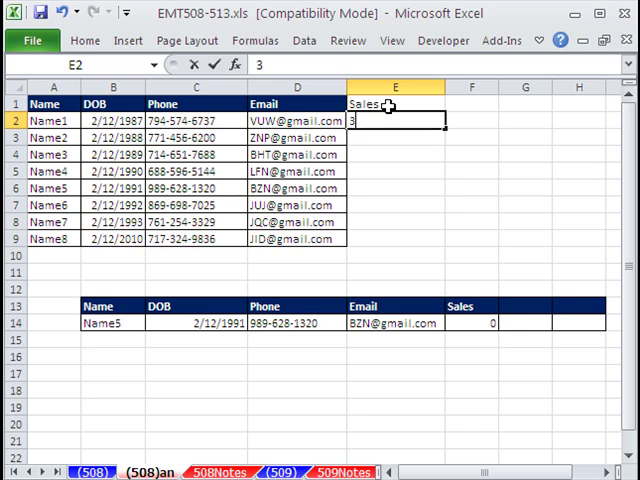
type("4")
left_click(396, 240)
type("3")
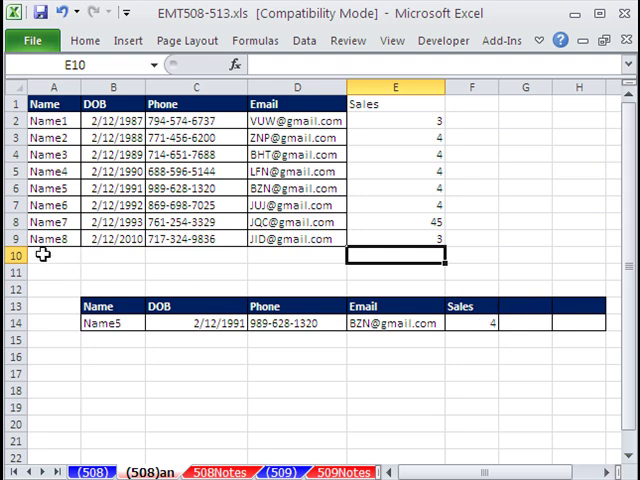
left_click(52, 256)
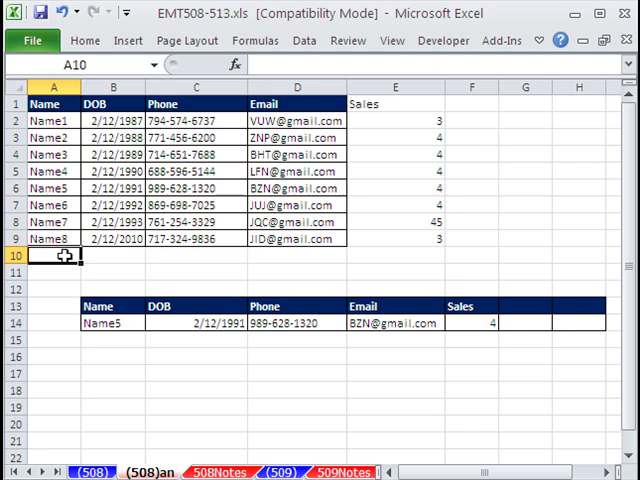
mouse_move(58, 246)
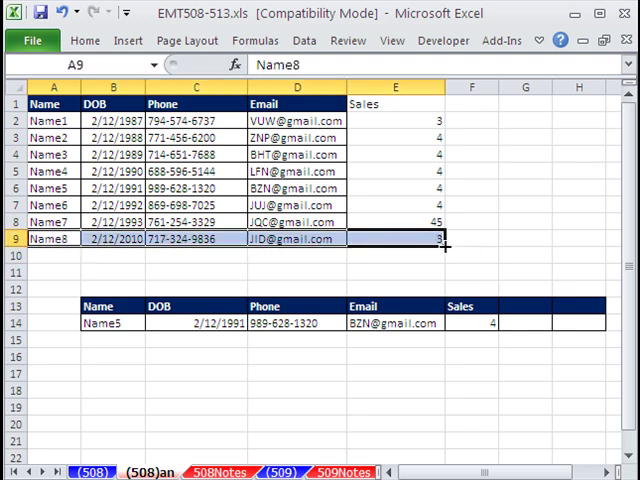
left_click_drag(444, 246, 444, 264)
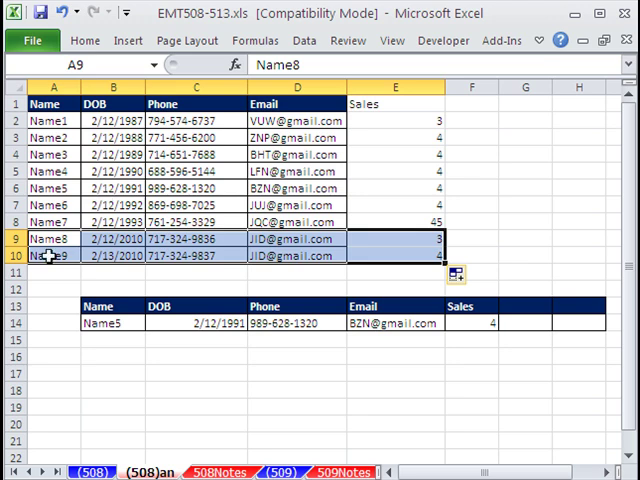
left_click(52, 256)
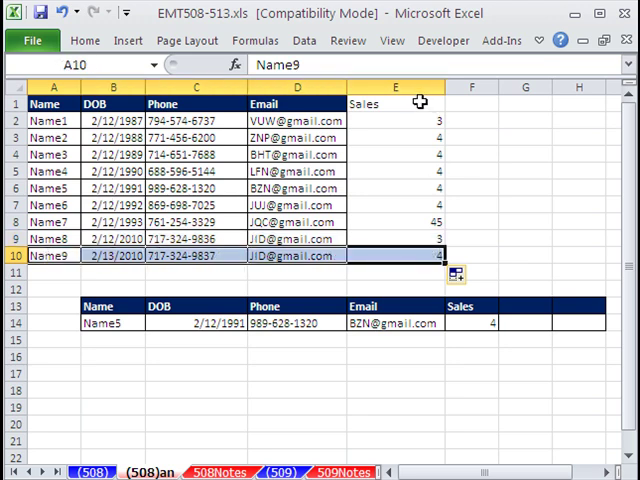
Choose Name9 in B14 so the report shows its DOB, phone, email and sales.
left_click(112, 324)
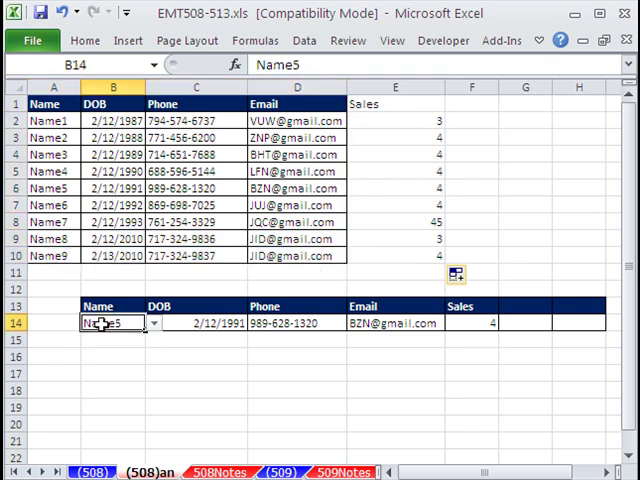
left_click(152, 324)
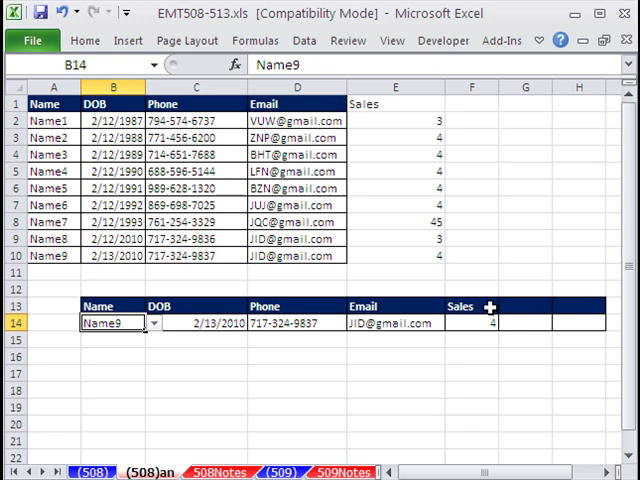
left_click(472, 304)
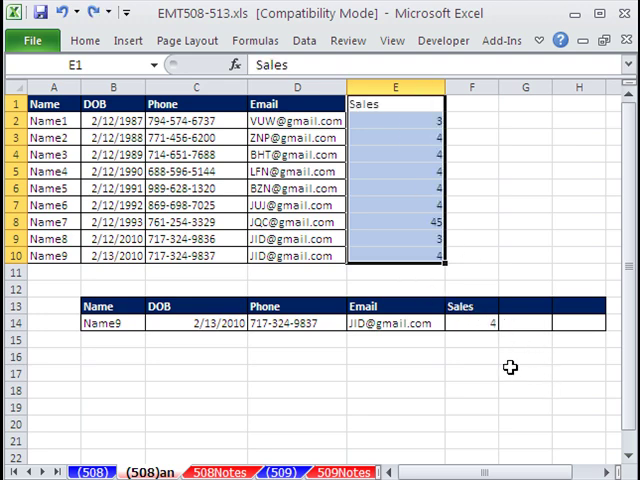
left_click(470, 322)
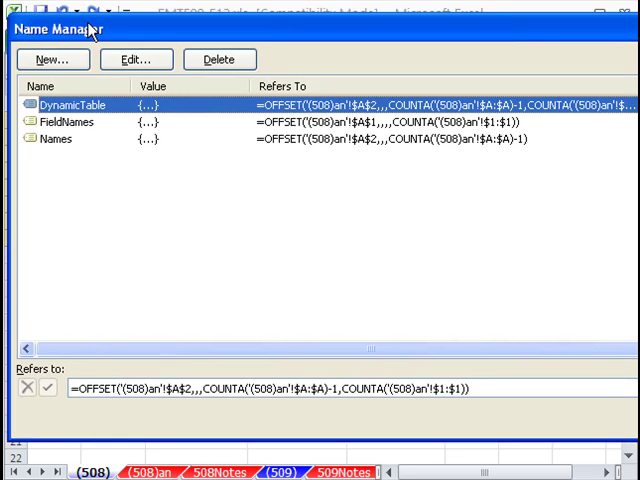
Start a new name DName referring to =OFFSET('(508)'!$A$2,,, in Name Manager.
left_click(52, 60)
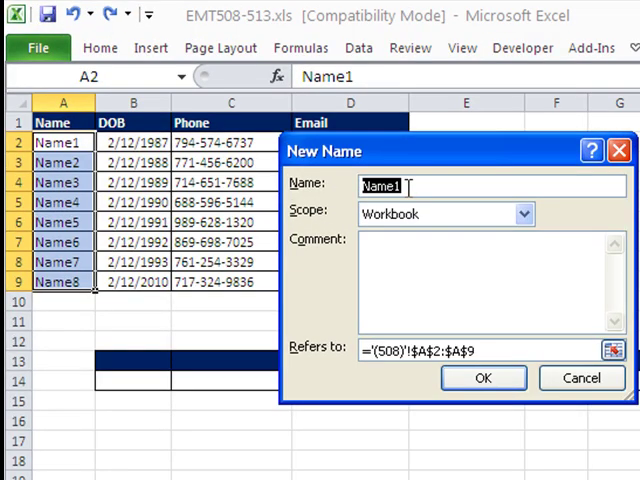
mouse_move(424, 200)
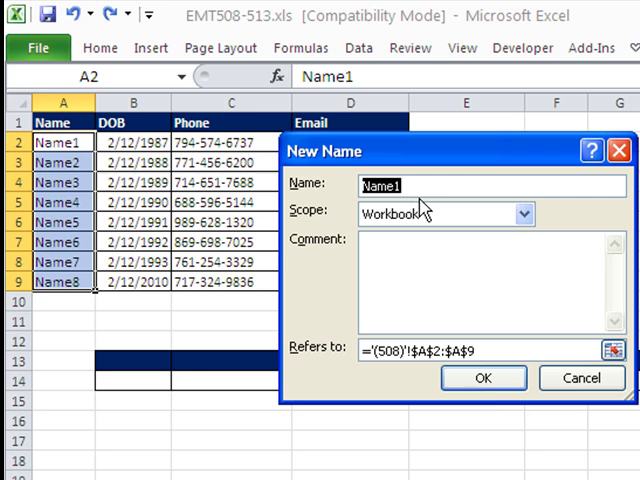
type("DName")
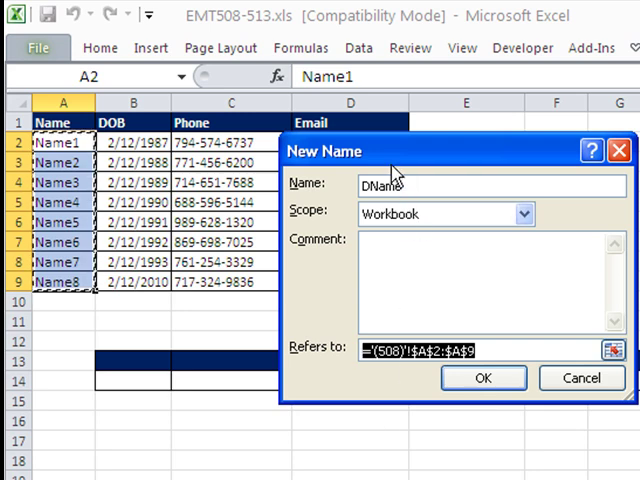
type("=o")
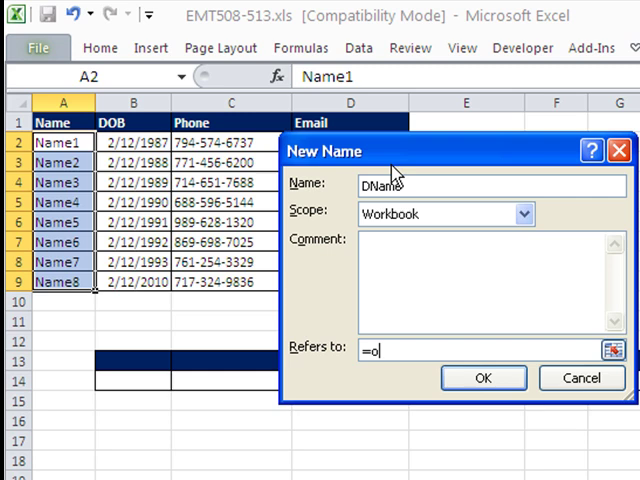
type("ffset('(508)'!$A$2")
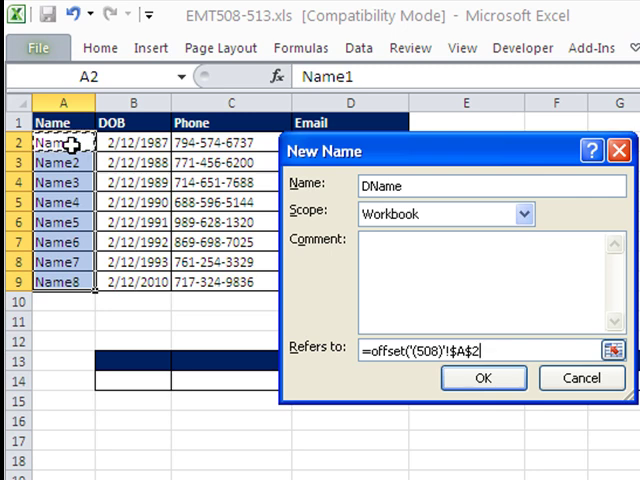
type(",")
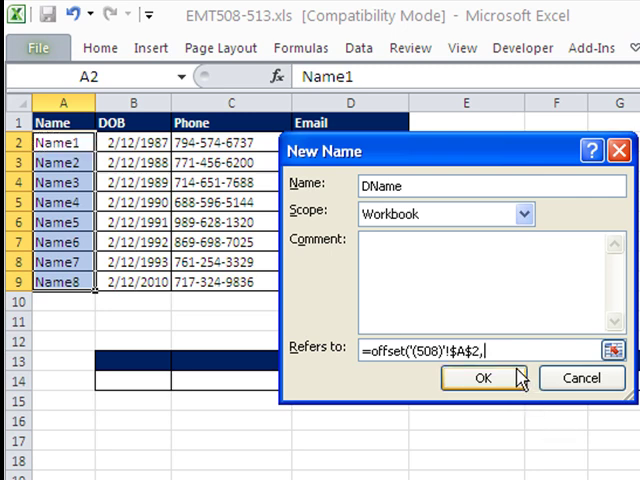
mouse_move(62, 142)
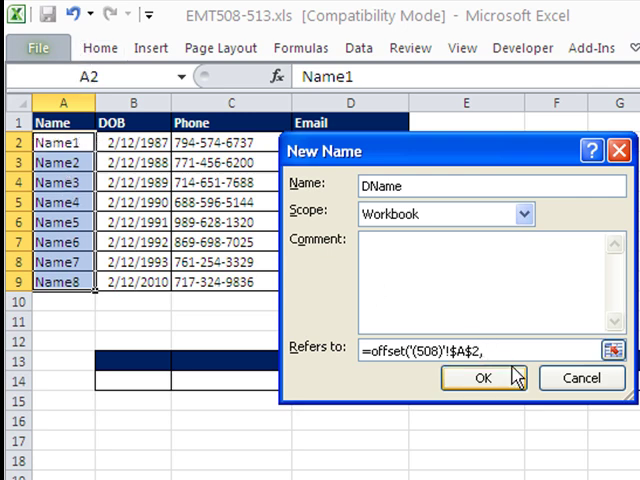
type(",")
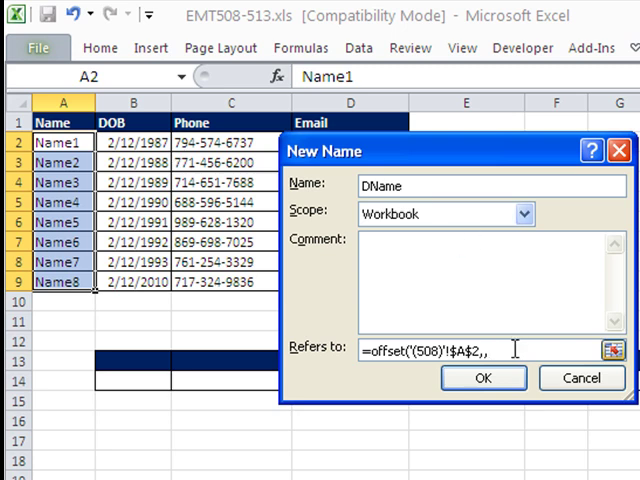
type(",")
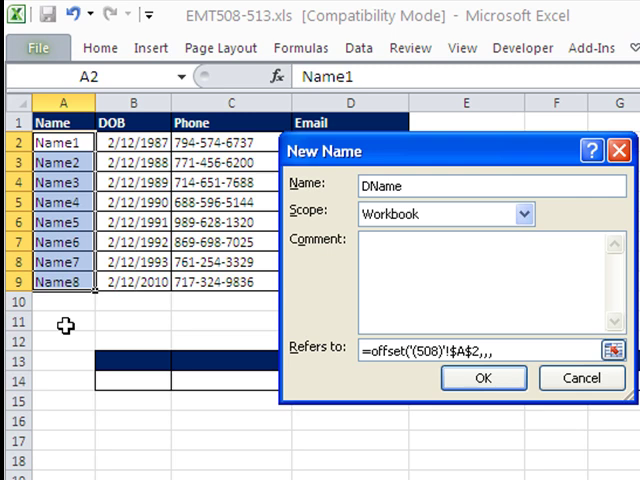
Complete DName's height as COUNTA of column A minus one and confirm it marks A2:A9.
type("counta")
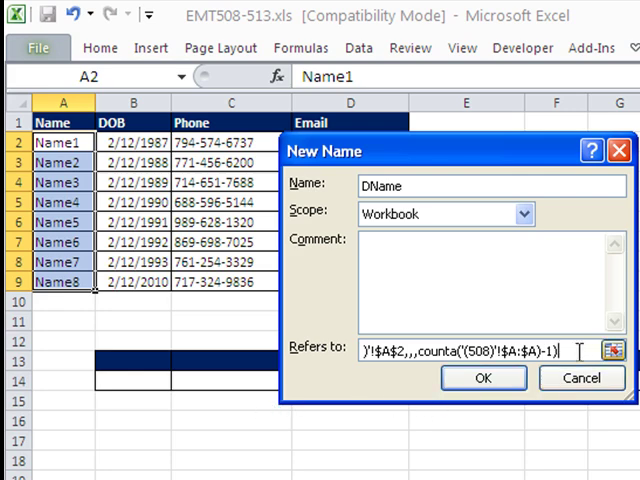
left_click(482, 378)
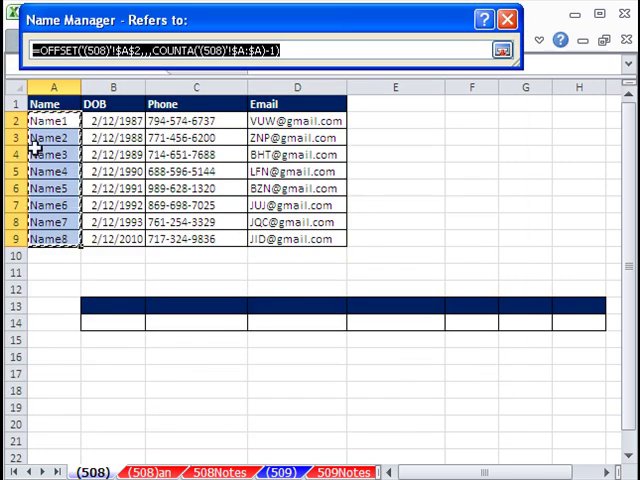
Start a new workbook name called DLabels.
left_click(488, 50)
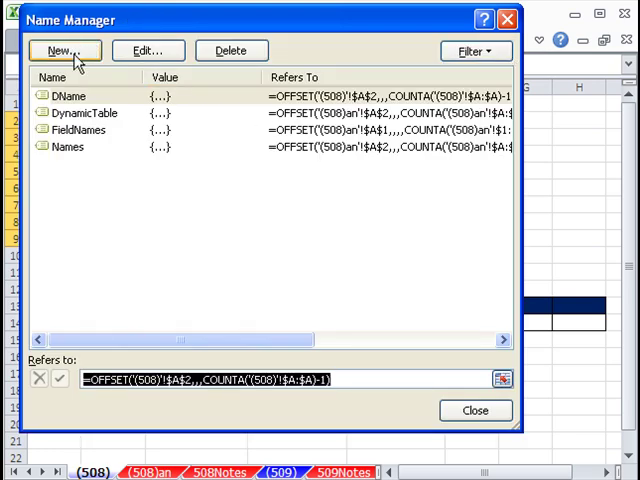
left_click(62, 50)
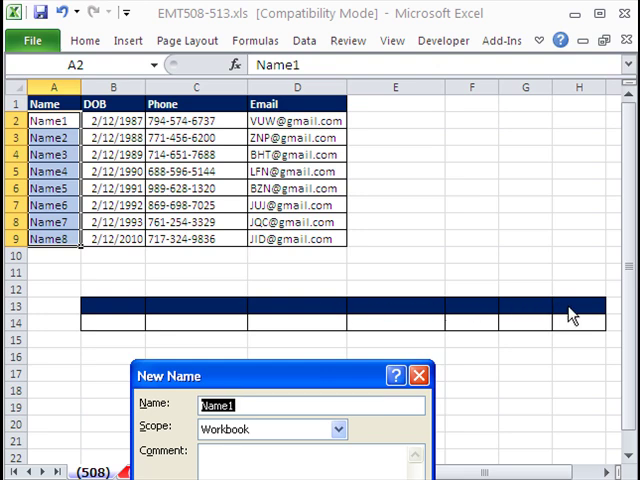
mouse_move(476, 310)
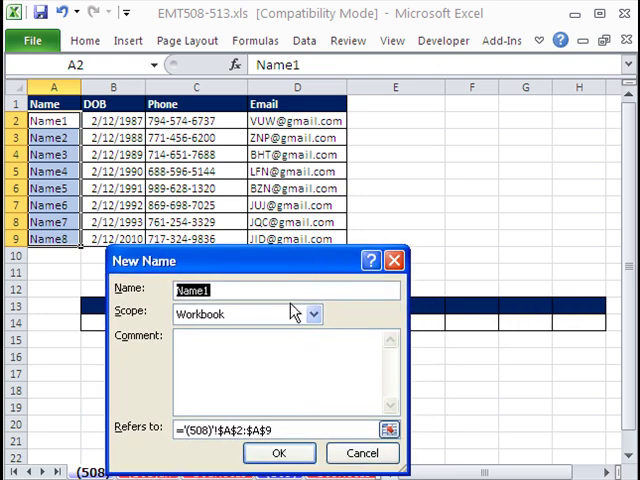
type("Lab")
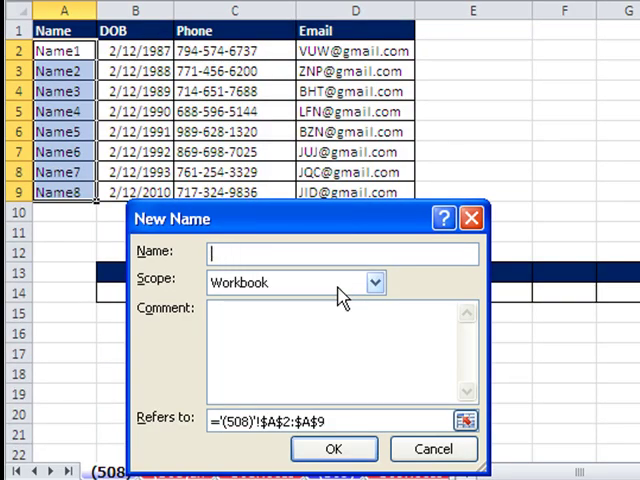
type("DL")
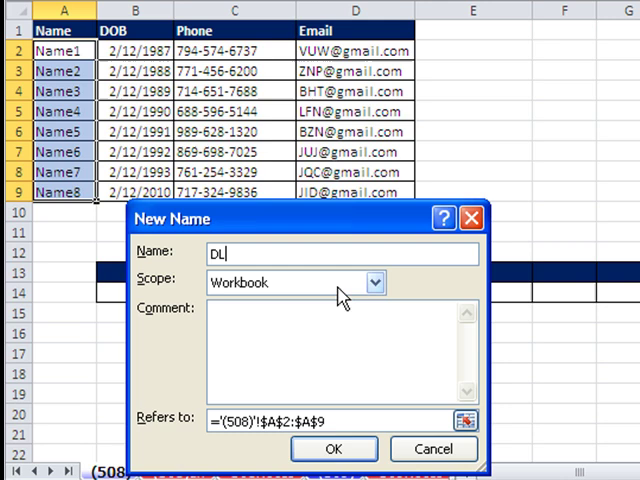
type("abels")
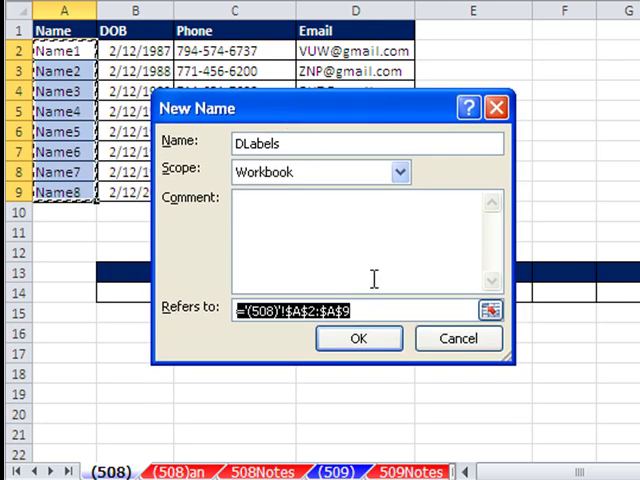
Set DLabels to =OFFSET('508'!$A$1,,,,COUNTA('508'!$1:$1)-1) and save it.
type("=offset(")
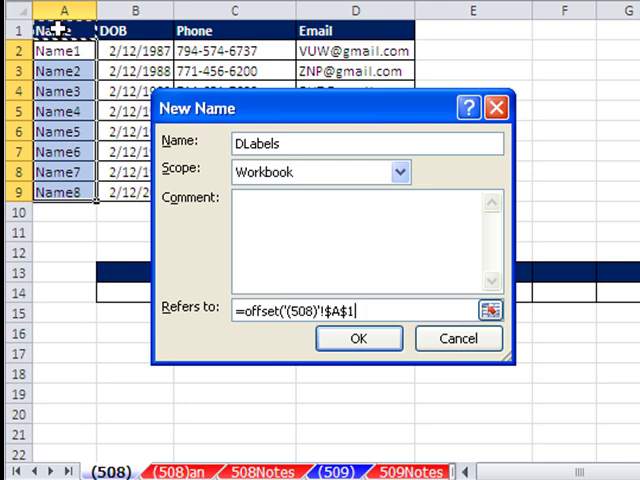
type(",")
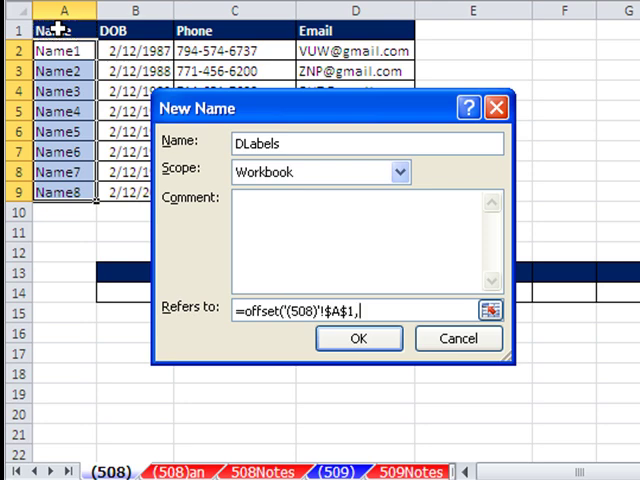
type(",,")
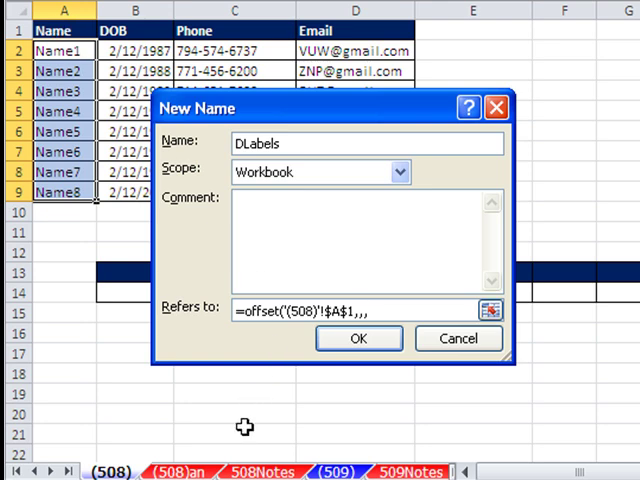
mouse_move(130, 186)
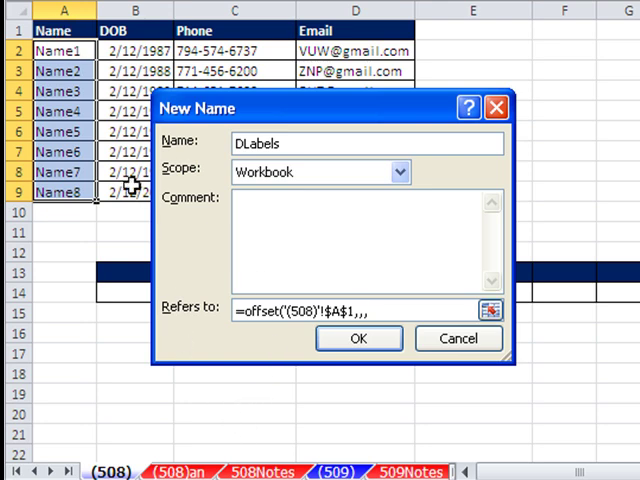
mouse_move(144, 18)
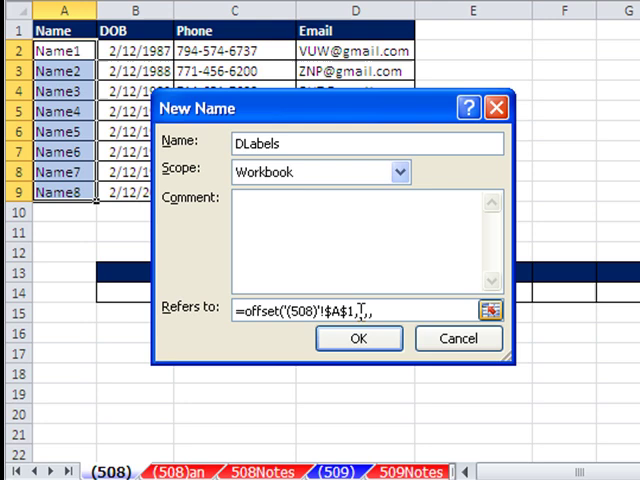
type("counta")
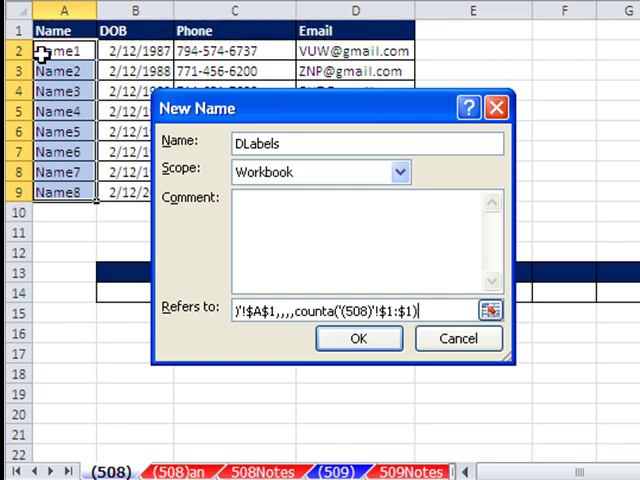
type("-1)")
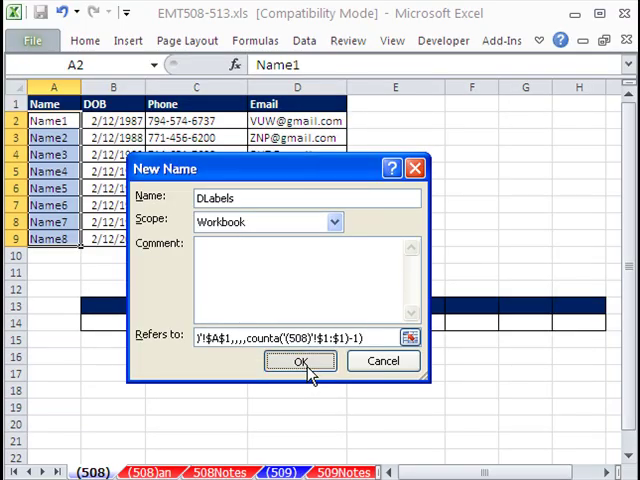
left_click(300, 360)
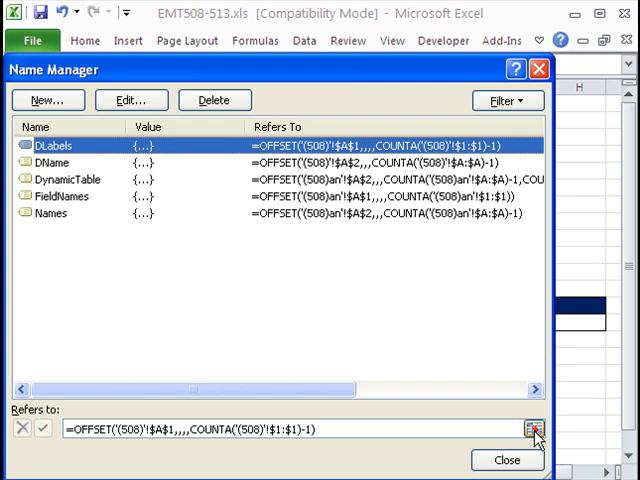
Remove the -1 from DLabels' COUNTA width, save the change and verify the header range.
left_click(536, 432)
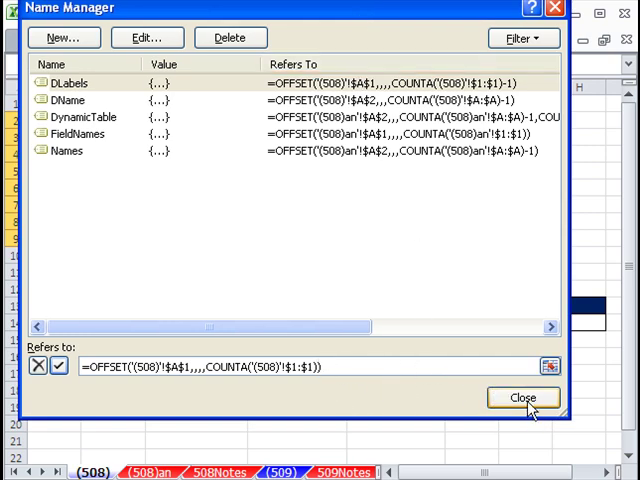
left_click(522, 396)
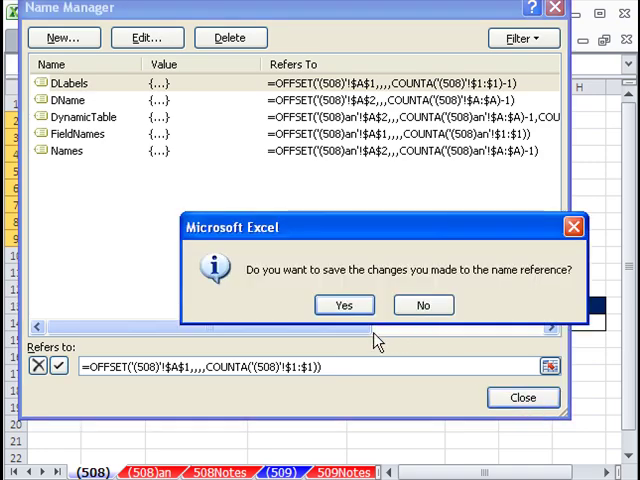
left_click(344, 304)
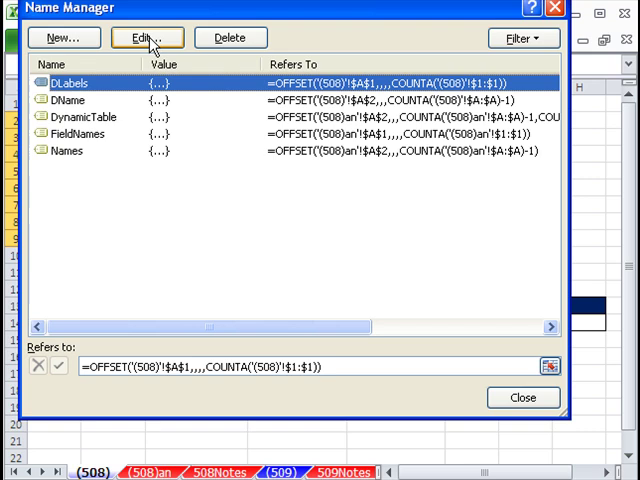
mouse_move(70, 100)
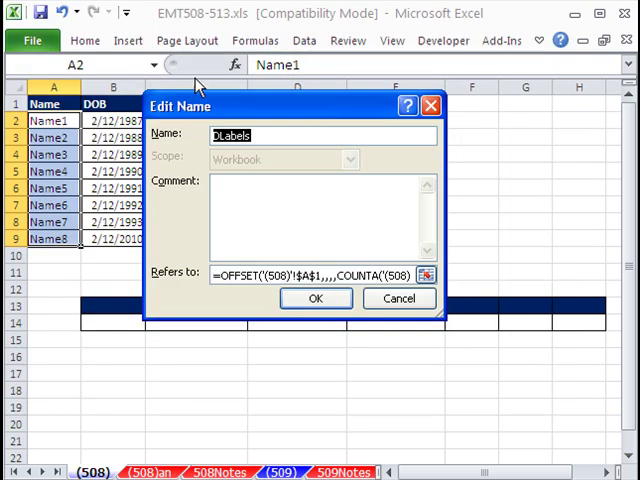
mouse_move(444, 316)
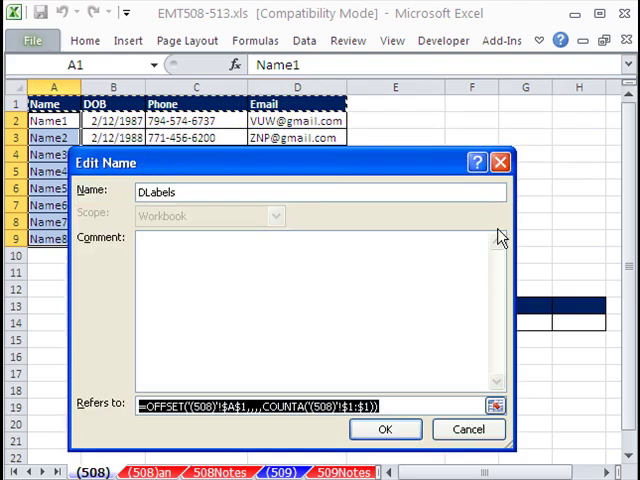
left_click(384, 428)
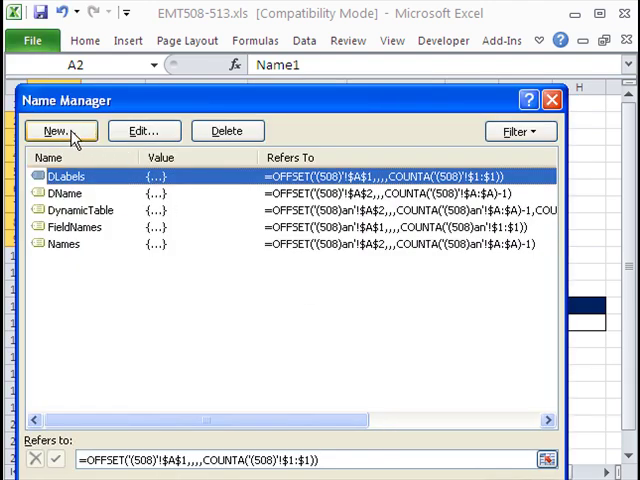
Start a new name DTable referring to =OFFSET('(508)'!$A$2,,,.
left_click(60, 132)
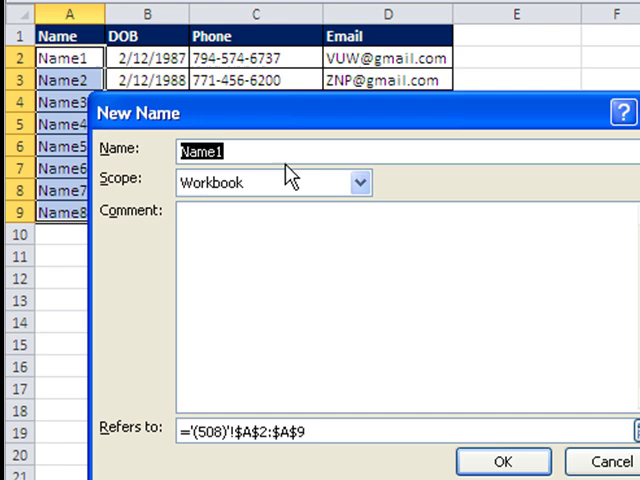
type("DTable")
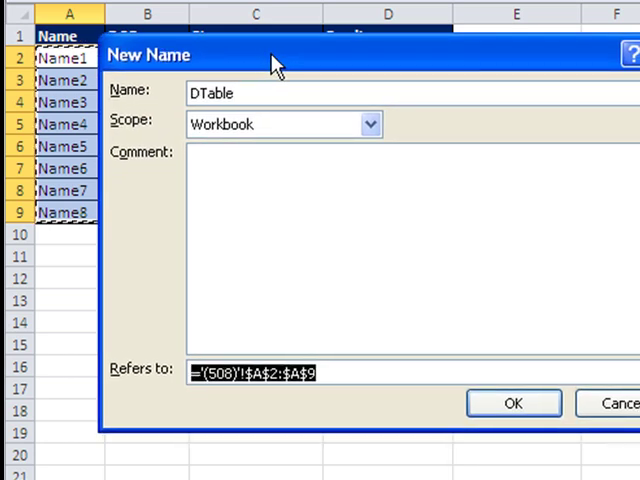
type("=offset(")
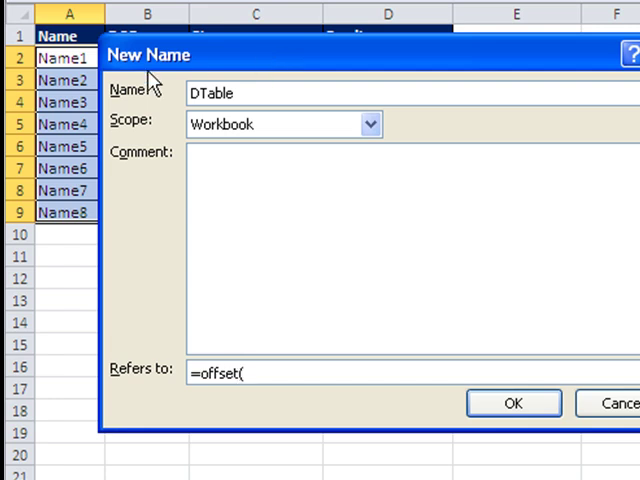
left_click(64, 56)
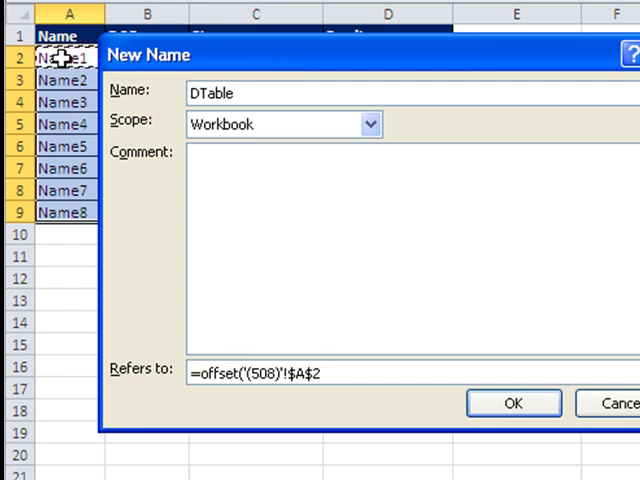
type(",")
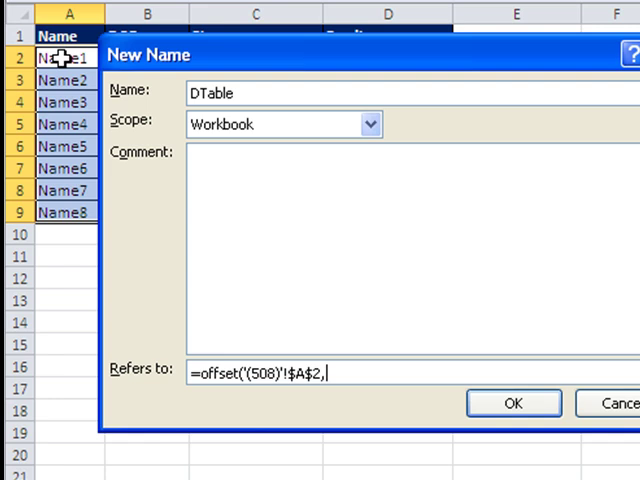
type(",")
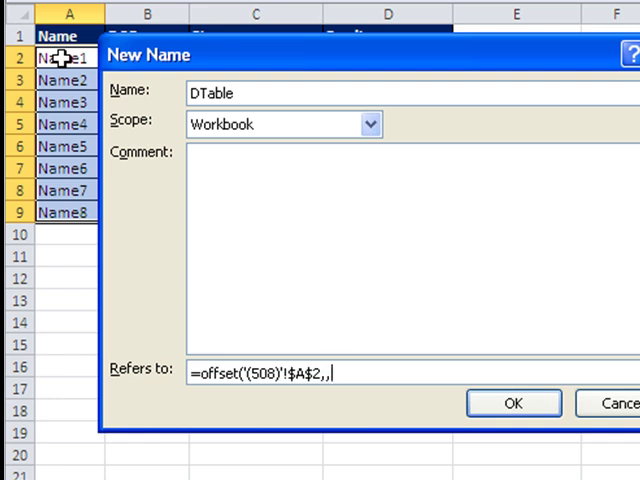
Give DTable height COUNTA of column A minus one and width COUNTA of row 1.
type(",counta('(508)'!$A:$A")
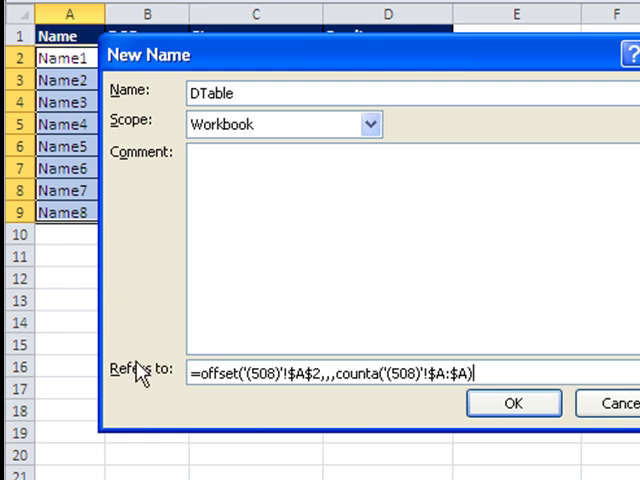
type("-1")
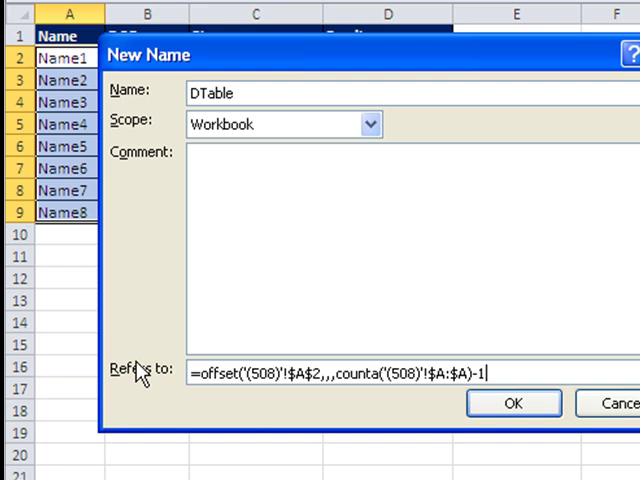
type(",")
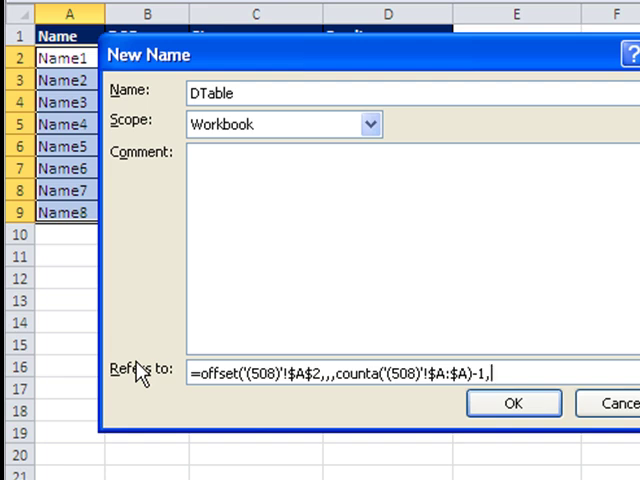
type("counta(")
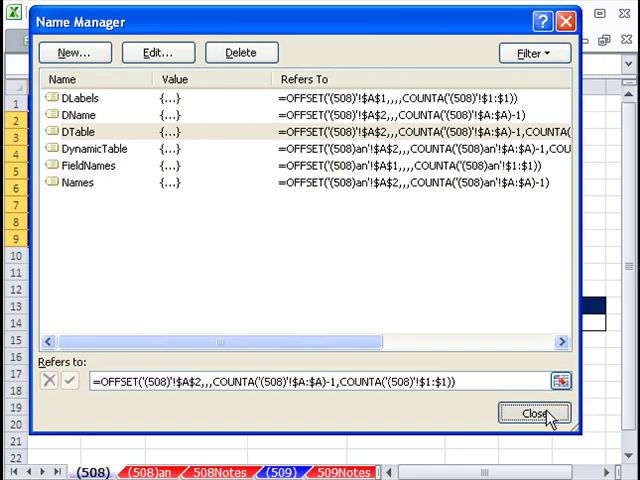
Give B14 a List data validation sourced from the dynamic name range, listing Name1 to Name8.
left_click(534, 412)
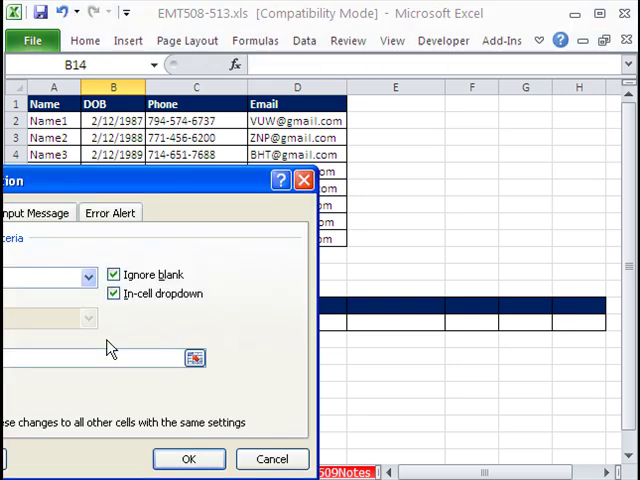
left_click(188, 460)
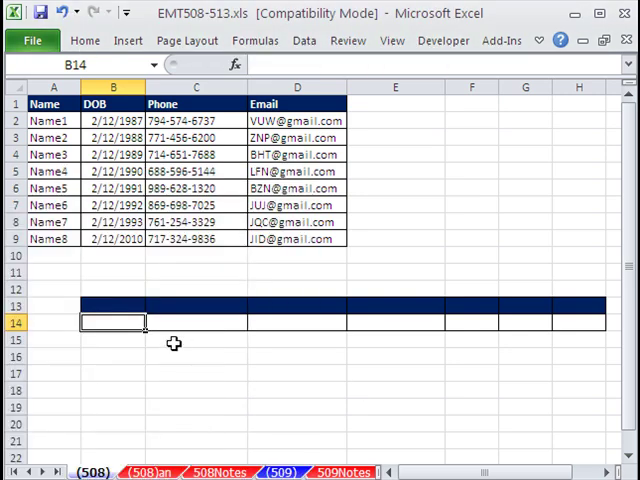
key("alt")
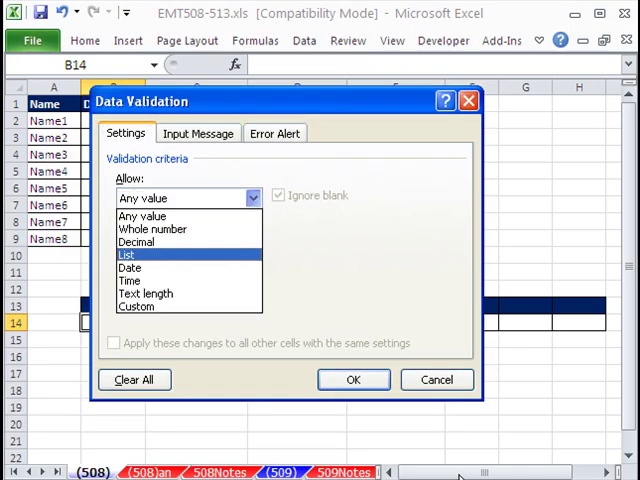
left_click(128, 256)
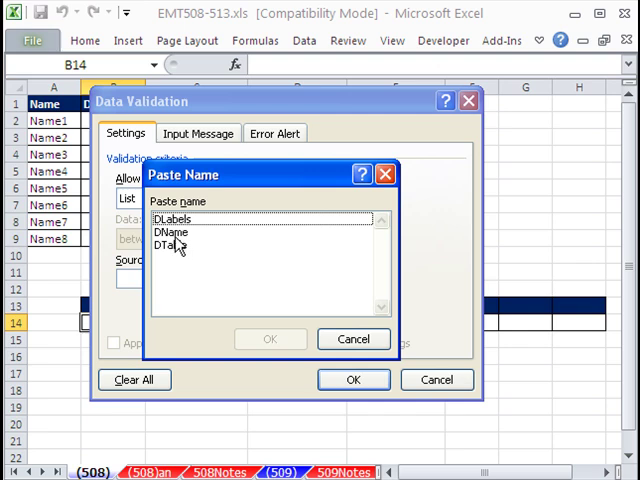
mouse_move(170, 246)
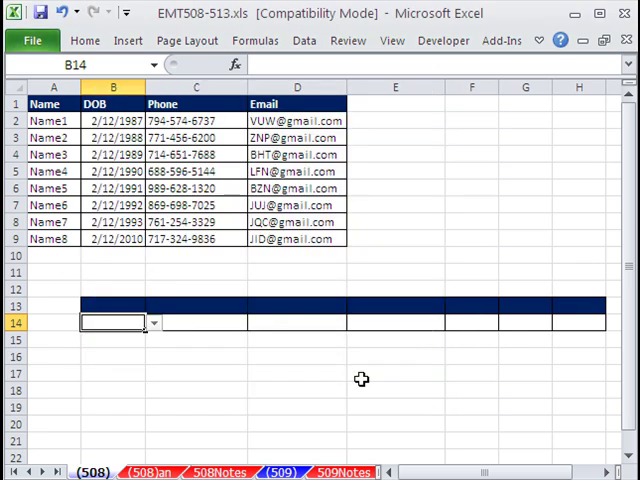
left_click(152, 322)
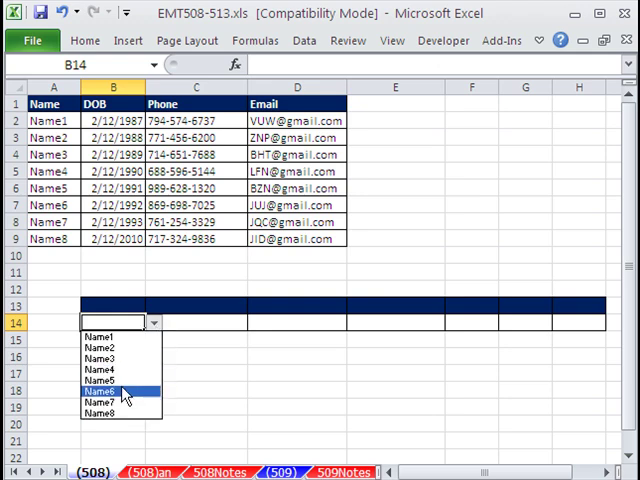
Pick Name6 in B14 and enter =IF(A1="","",A1) in B13 to mirror the table headers across row 13.
left_click(100, 392)
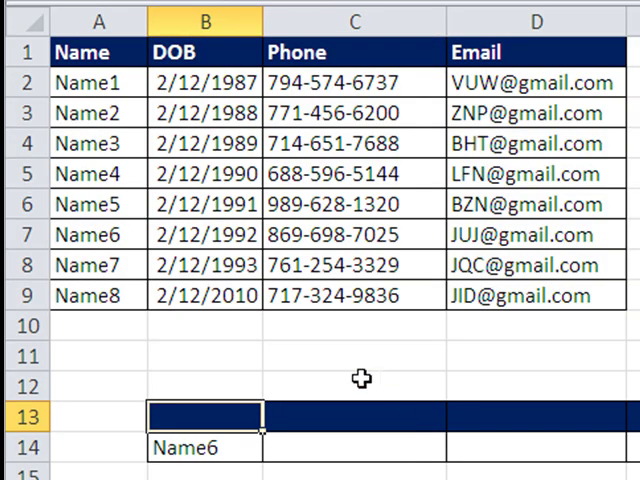
type("=IF(")
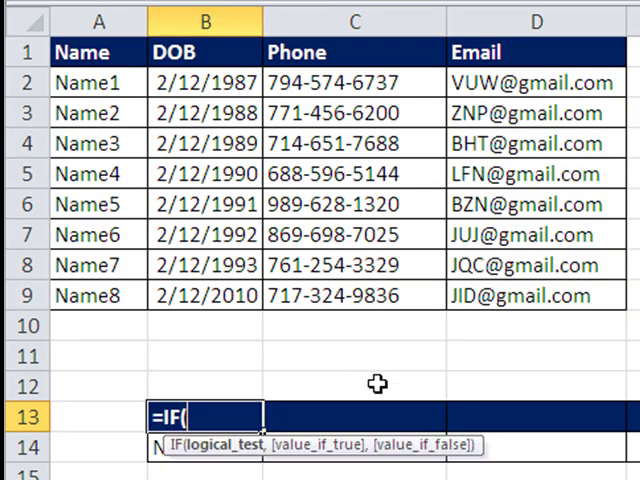
left_click(98, 52)
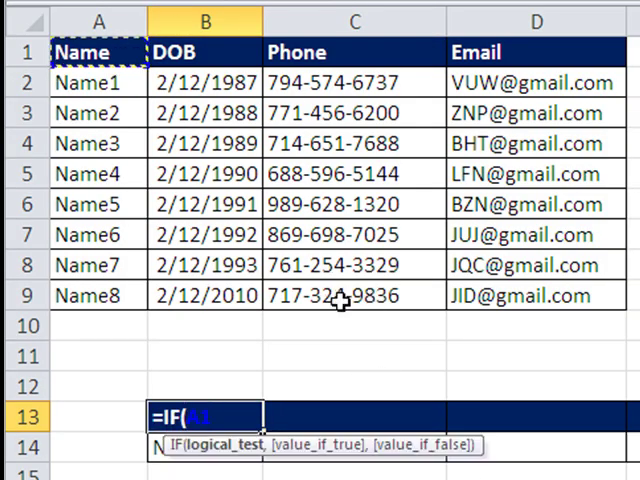
type("=")
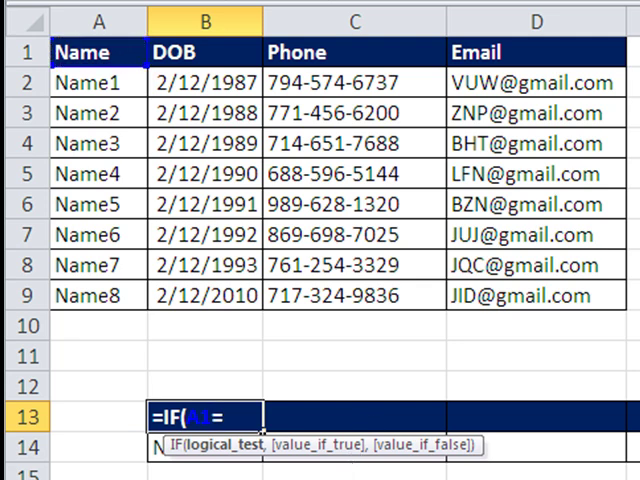
type("=\"\"")
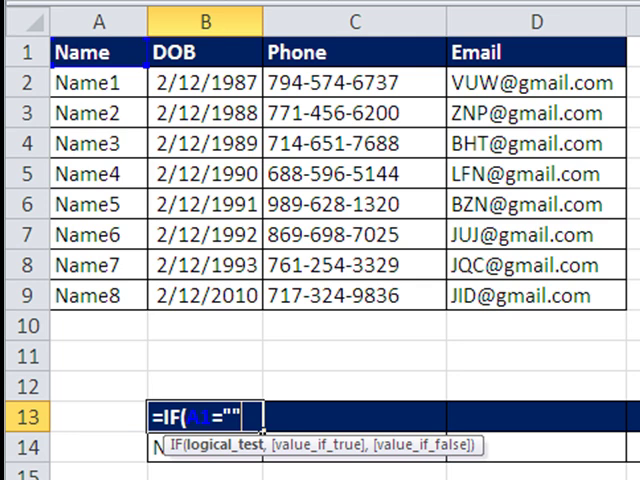
type(",\"\",A1)")
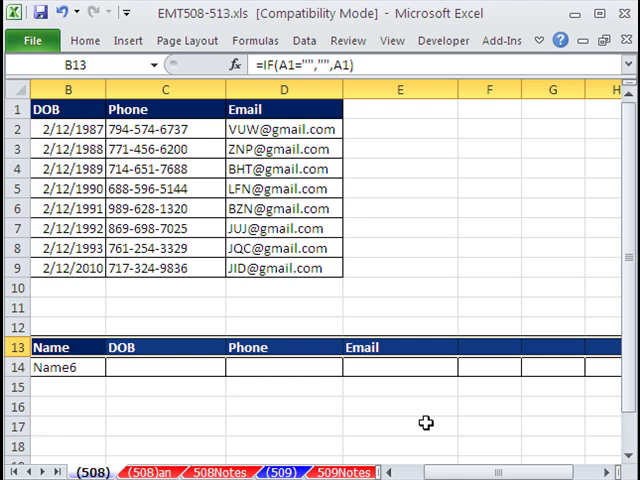
Start C14 as =VLOOKUP($B14,Dtable with the name reference column-locked.
scroll("left", 3)
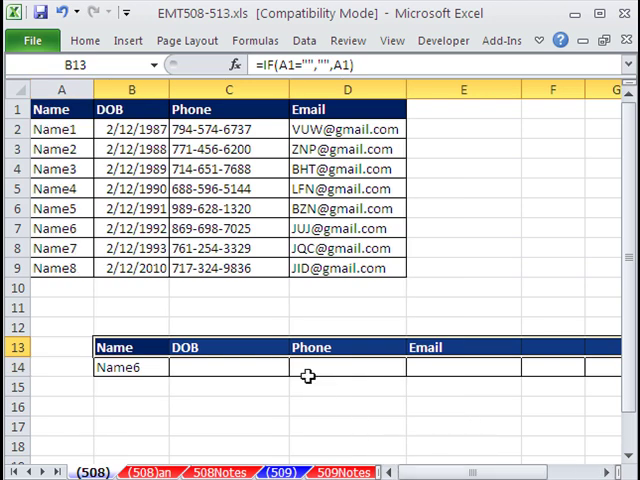
left_click(228, 368)
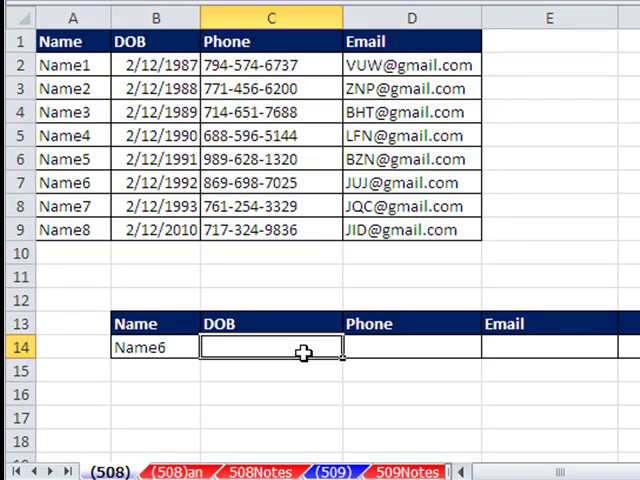
type("=VLOOKUP(")
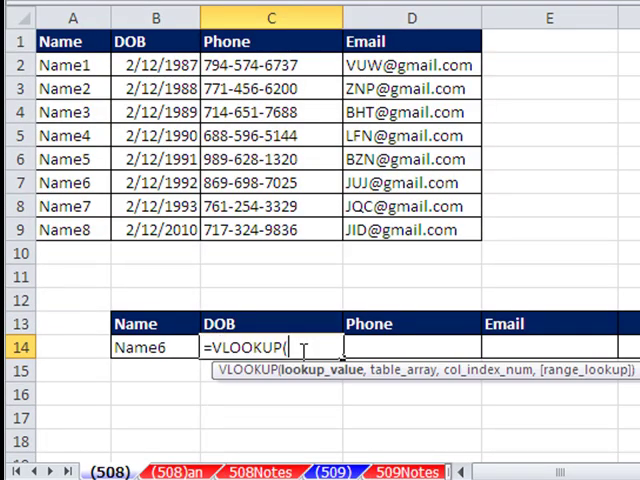
left_click(150, 348)
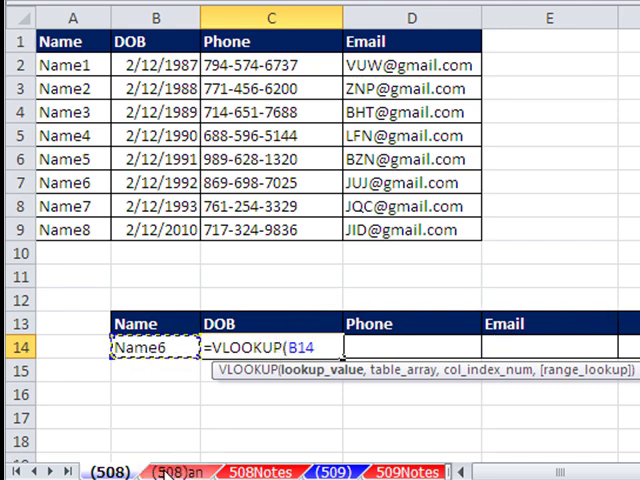
key("f4")
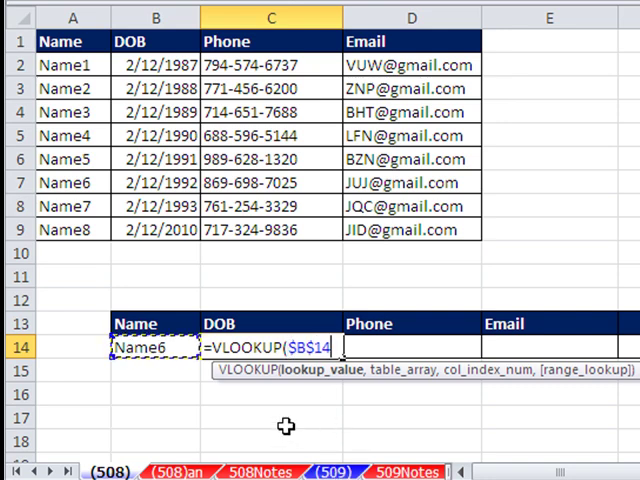
key("f4")
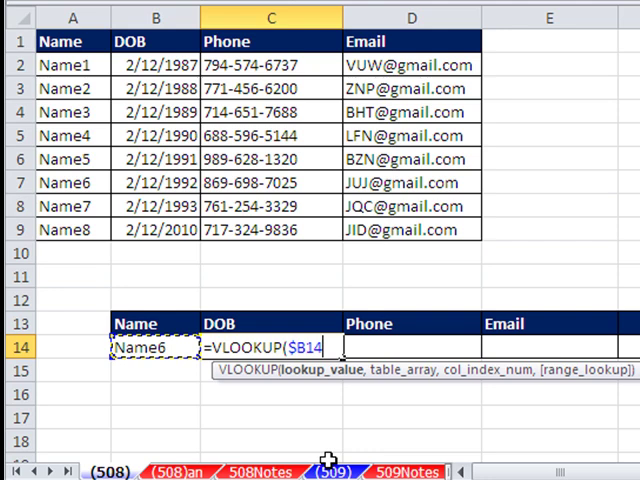
type(",")
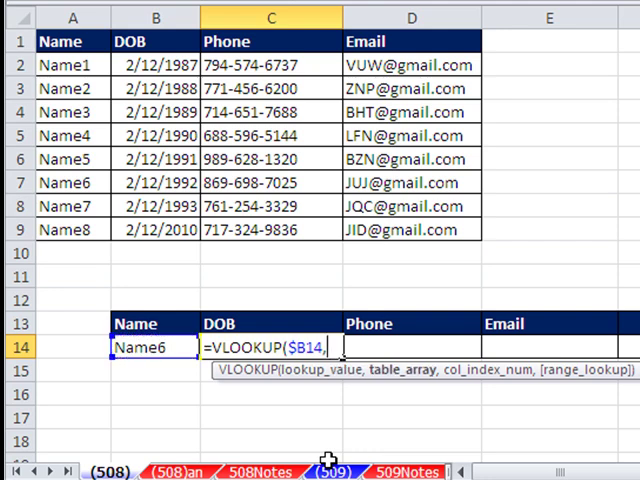
key("f3")
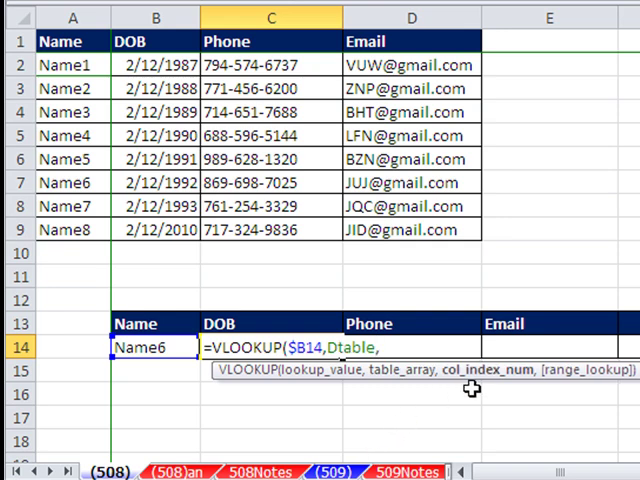
Add a MATCH on the C13 header to find the lookup column within the named labels range.
type("MATCH(")
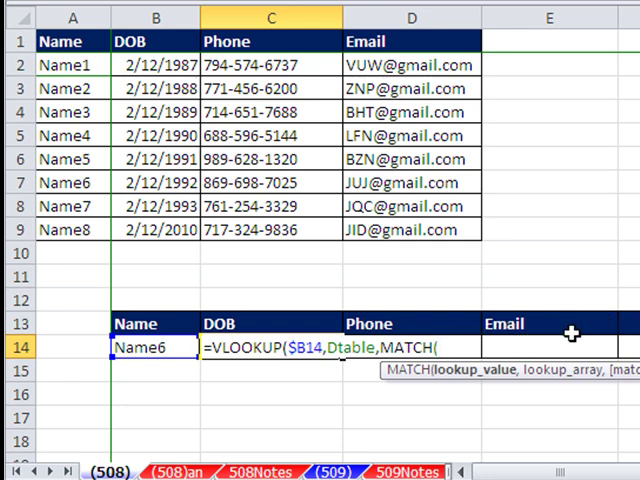
mouse_move(478, 382)
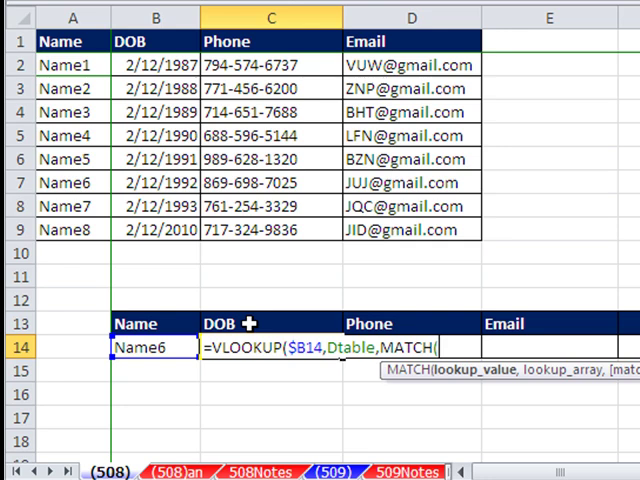
left_click(272, 324)
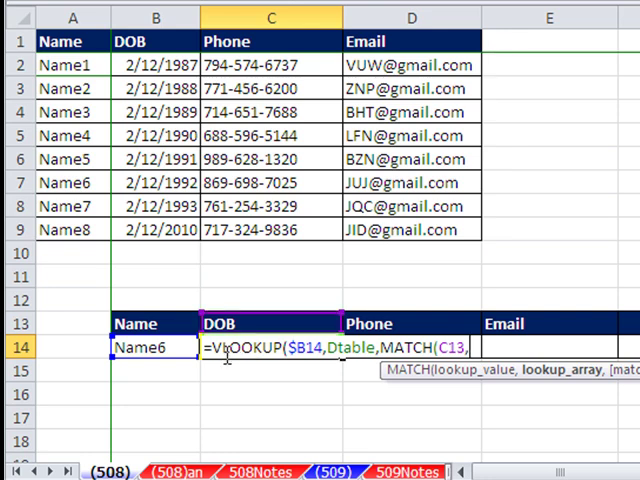
key("f3")
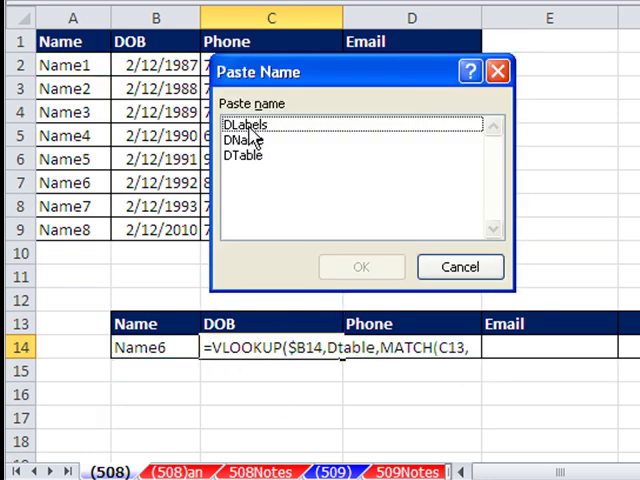
Finish C14's lookup with DLabels in MATCH and ,0 exact match, returning Name6's DOB 2/12/1992.
left_click(360, 268)
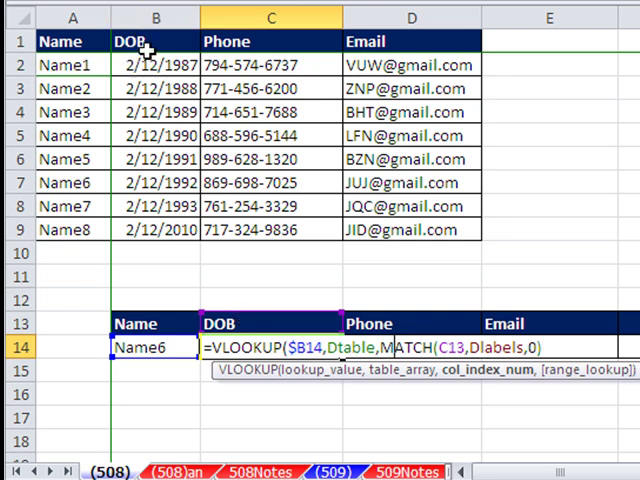
mouse_move(170, 144)
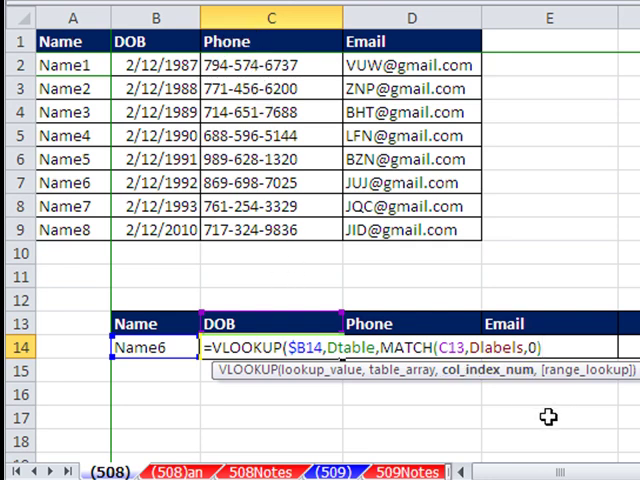
type(",")
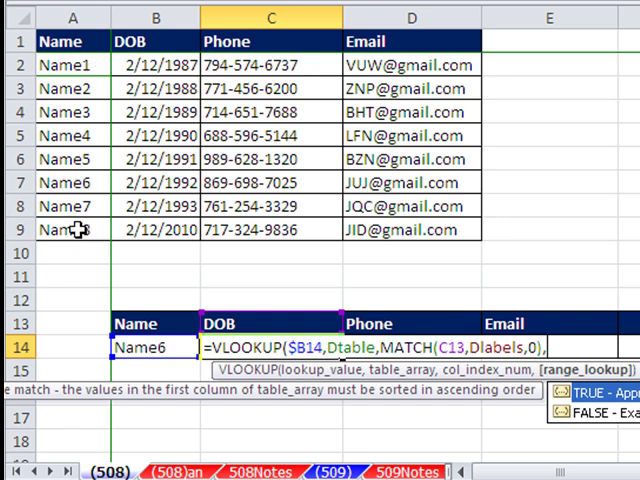
type("0")
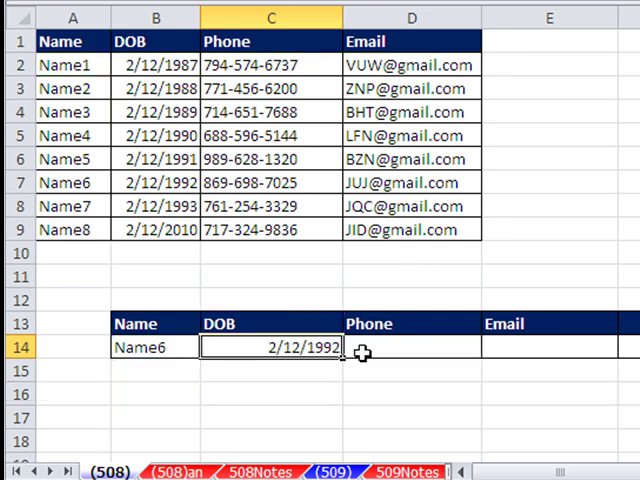
Fill C14's formula right to H14 so Phone and Email appear, #N/A beyond.
scroll("right", 3)
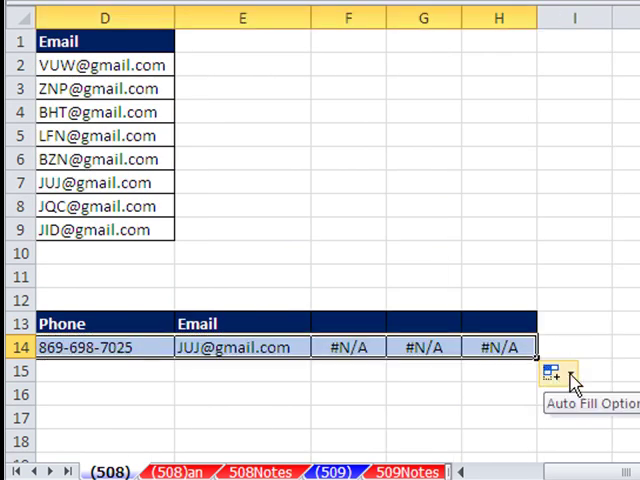
left_click(556, 372)
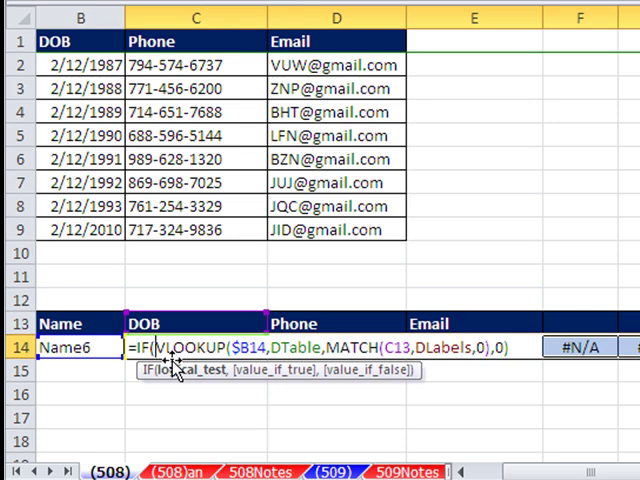
Wrap C14 in IF(ISERROR(...),"",...) and copy across row 14 so #N/A cells show blank.
type("I")
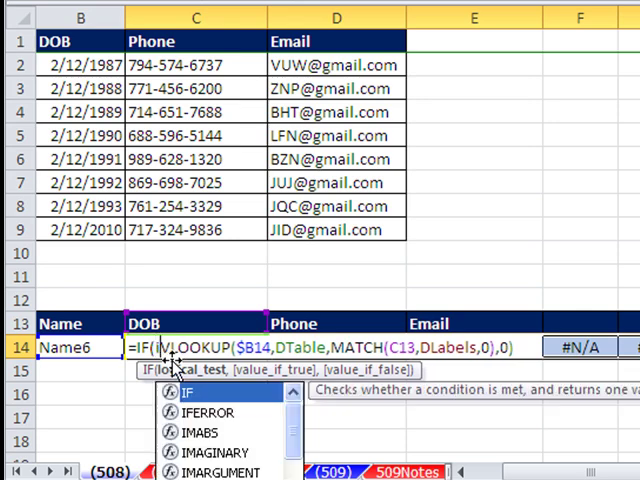
type("se")
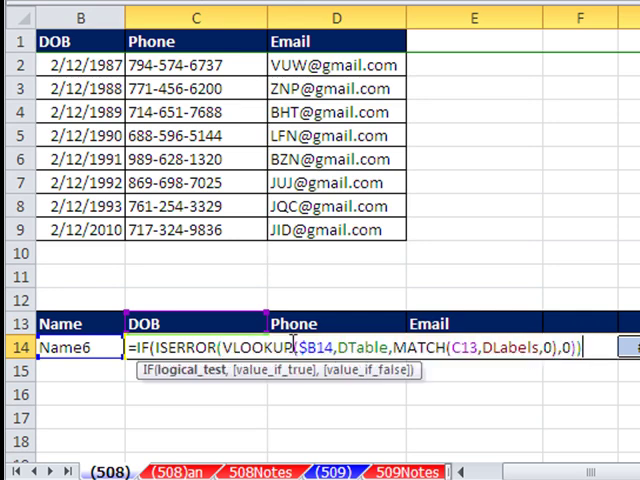
mouse_move(456, 448)
type(",")
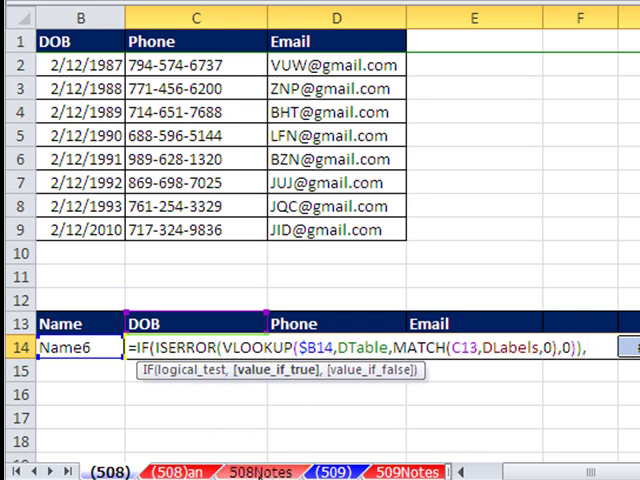
type("\"\"")
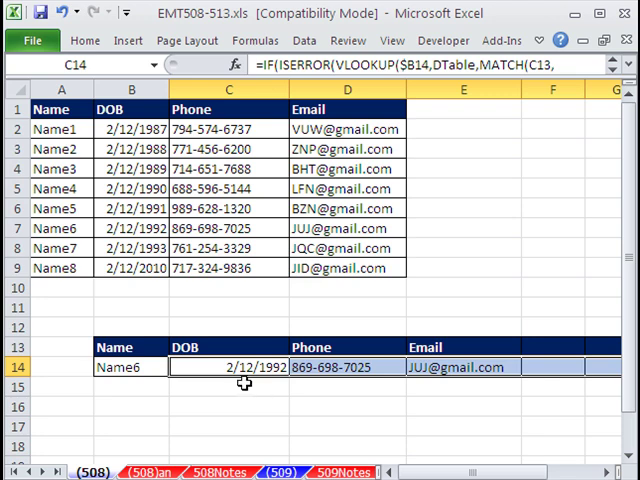
left_click(228, 386)
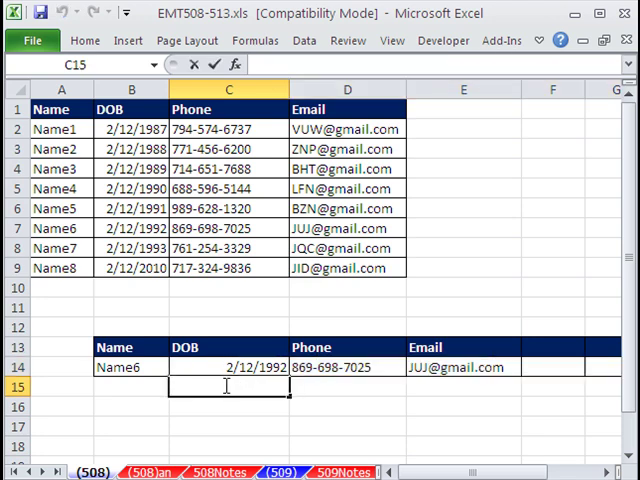
Enter =IFERROR(VLOOKUP($B14,DTable,MATCH(C13,DLabels,0),0),"") in C15, returning 33646.
type("=if")
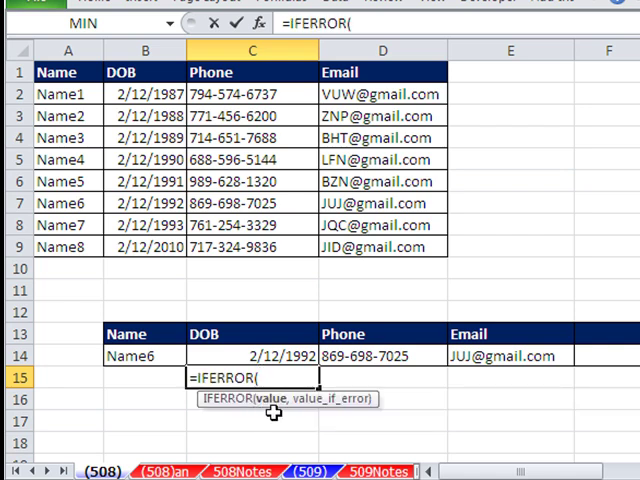
type("VLOOKUP($B14,DTable,MATCH(C13,DLabels,0),0)")
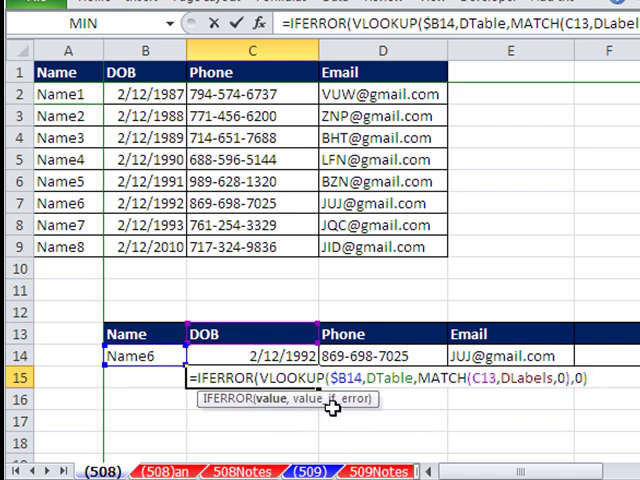
type(",0),\"")
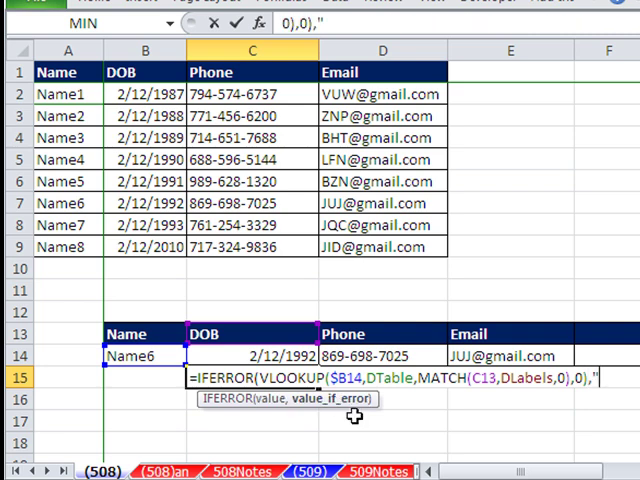
type("\"\")")
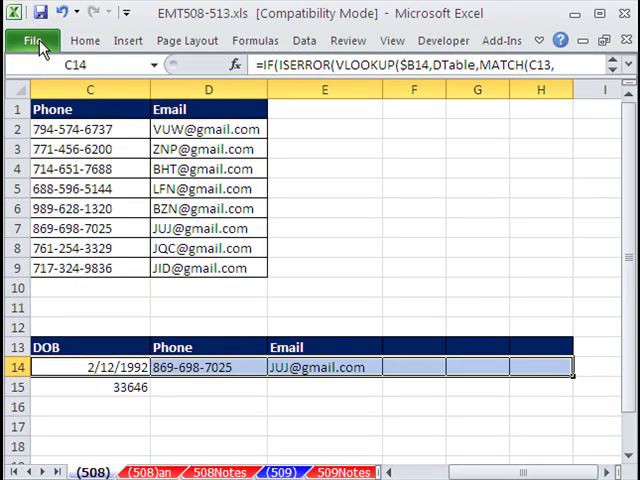
Format-paint C14's date format onto C15 and fill the IFERROR formula across row 15.
left_click(32, 40)
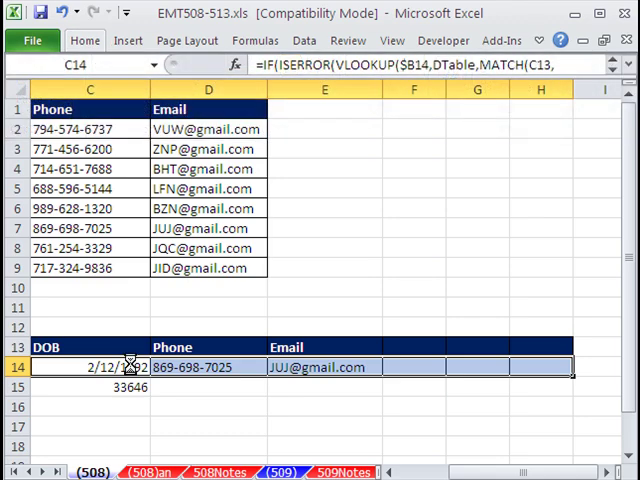
left_click(90, 388)
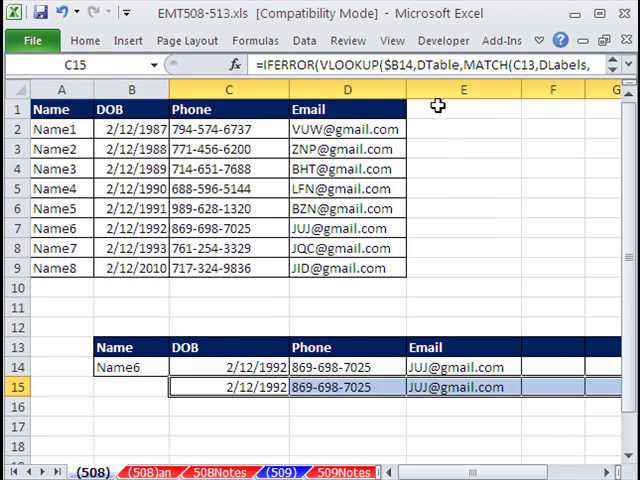
left_click(462, 108)
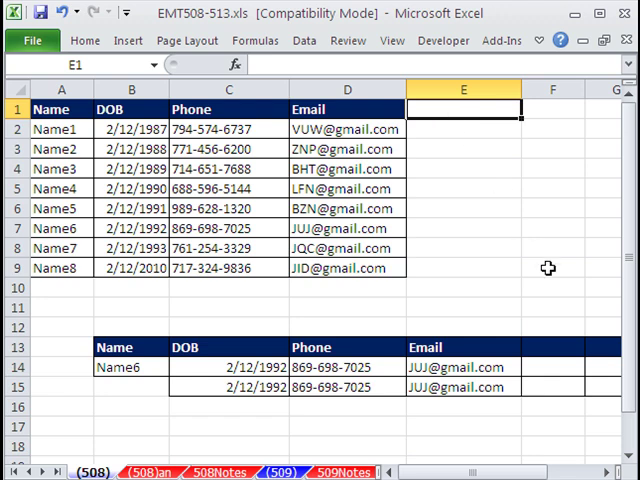
Add a Sales header in E1 with 5 down E2:E9 for the existing records.
type("Sales")
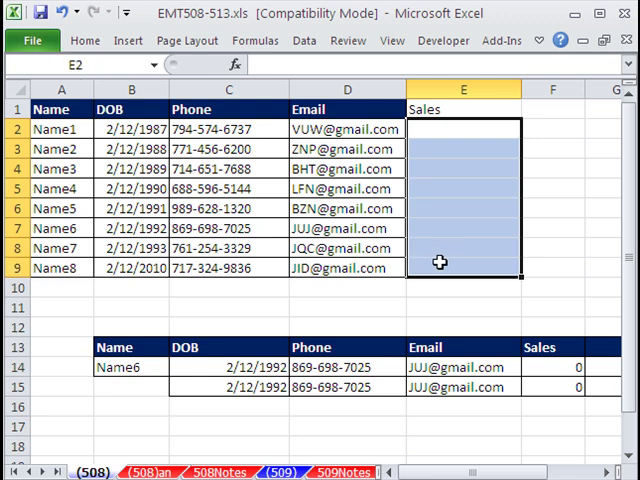
type("5")
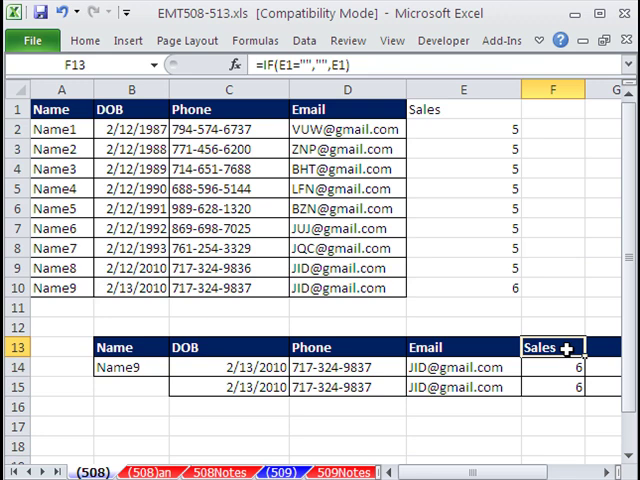
mouse_move(558, 372)
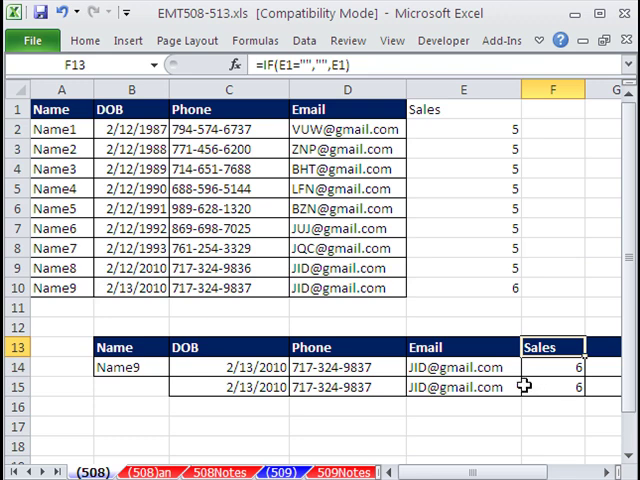
mouse_move(388, 208)
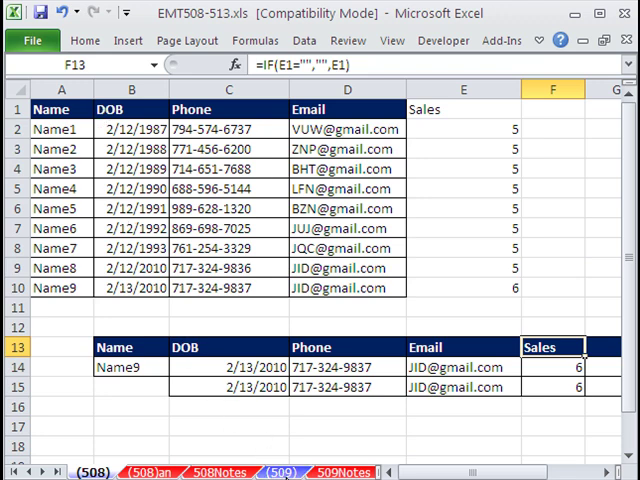
mouse_move(198, 246)
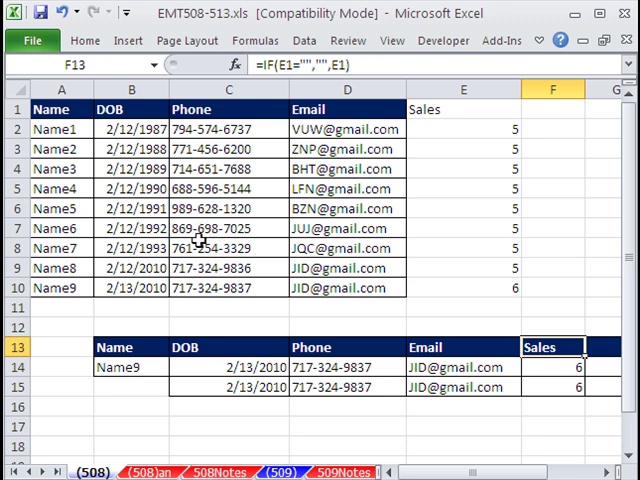